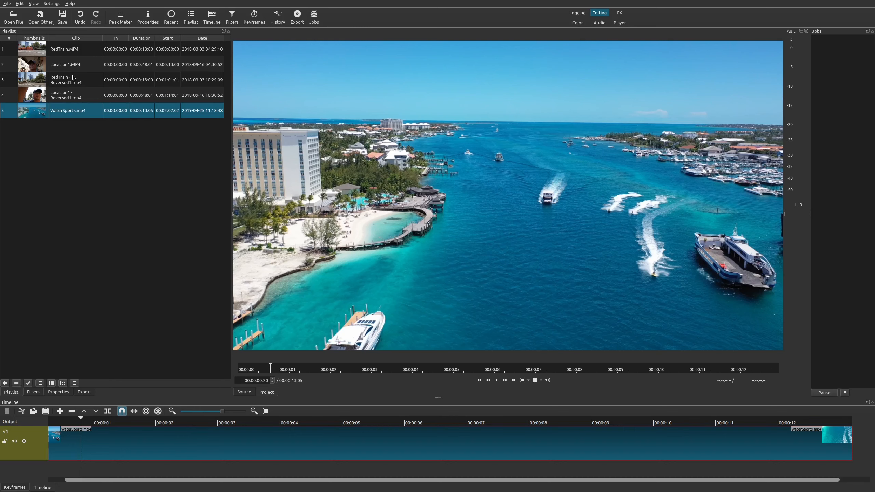
{"action": "mouse_move", "coordinate": [155, 446]}
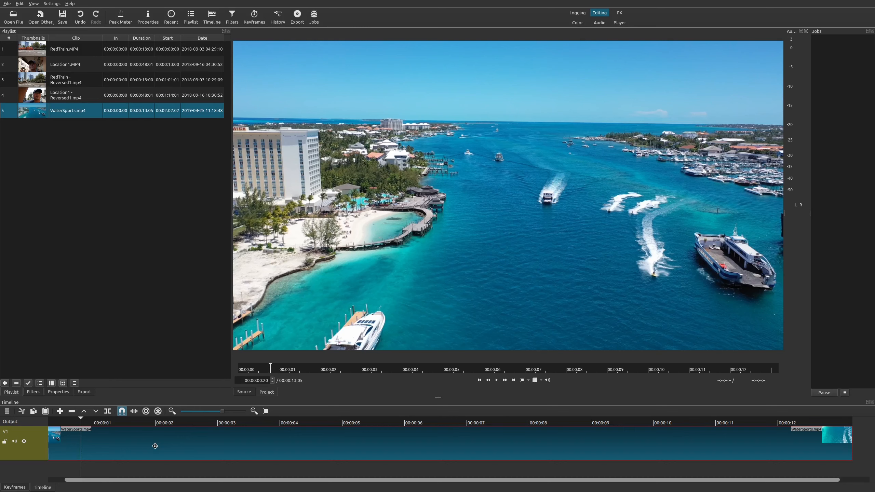
{"action": "mouse_move", "coordinate": [148, 439]}
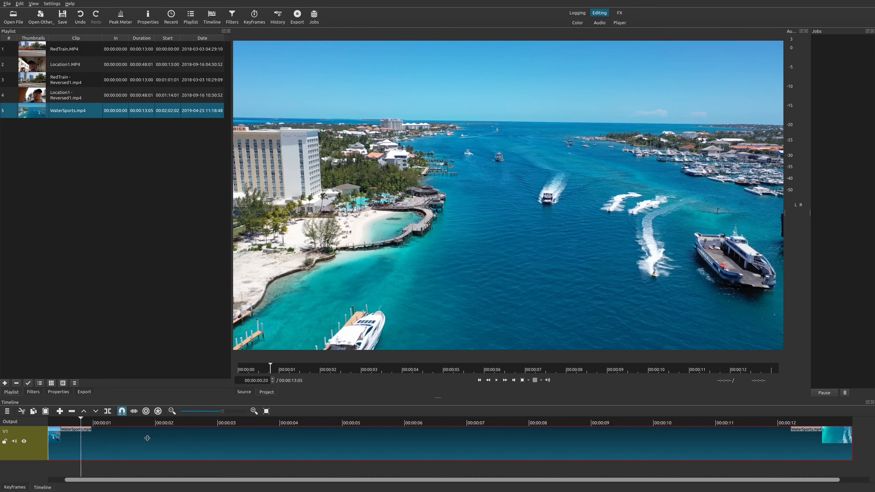
{"action": "mouse_move", "coordinate": [143, 451]}
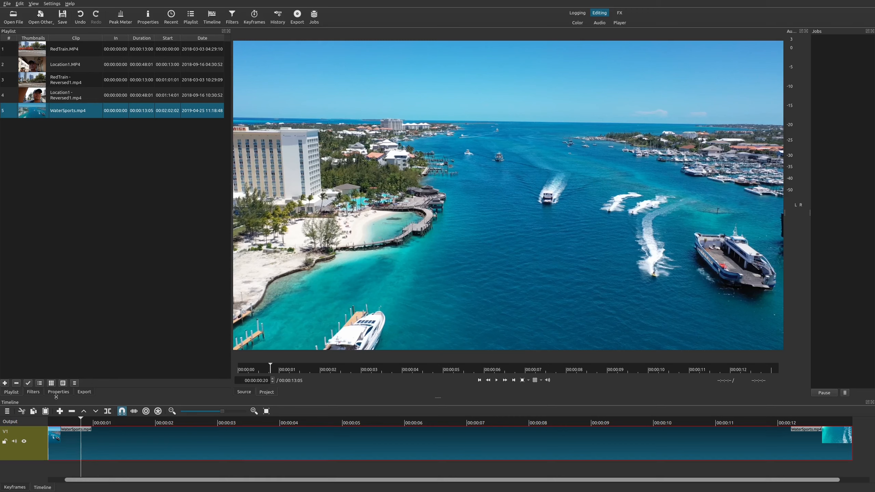
Step: Show the Properties panel for the WaterSports.mp4 timeline clip (3840x2160, 29.97 fps)
{"action": "left_click", "coordinate": [58, 392]}
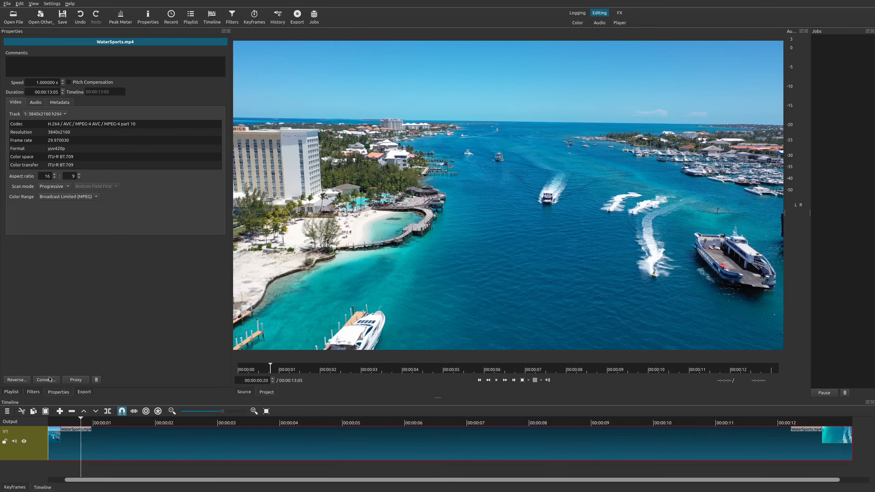
{"action": "left_click", "coordinate": [33, 3]}
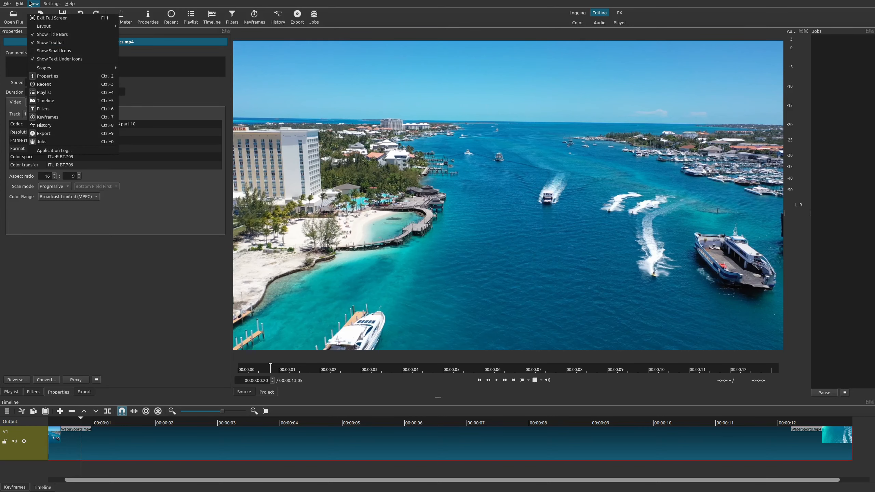
{"action": "mouse_move", "coordinate": [47, 76]}
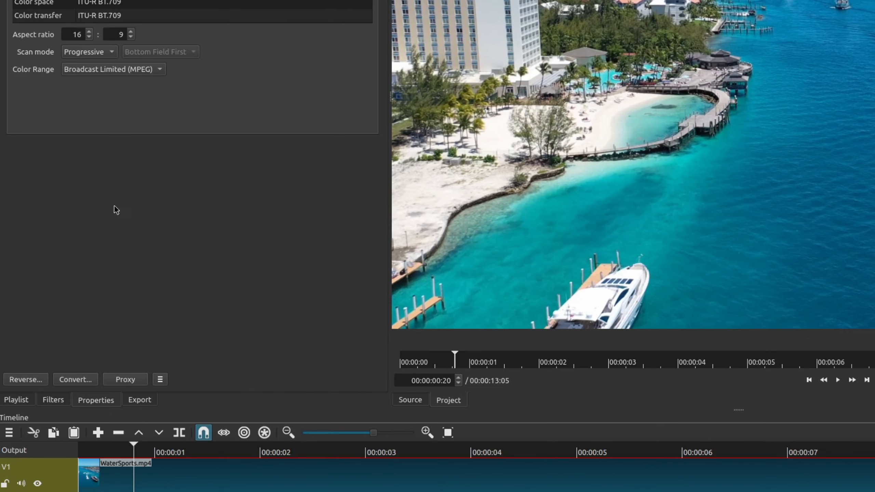
{"action": "mouse_move", "coordinate": [22, 385]}
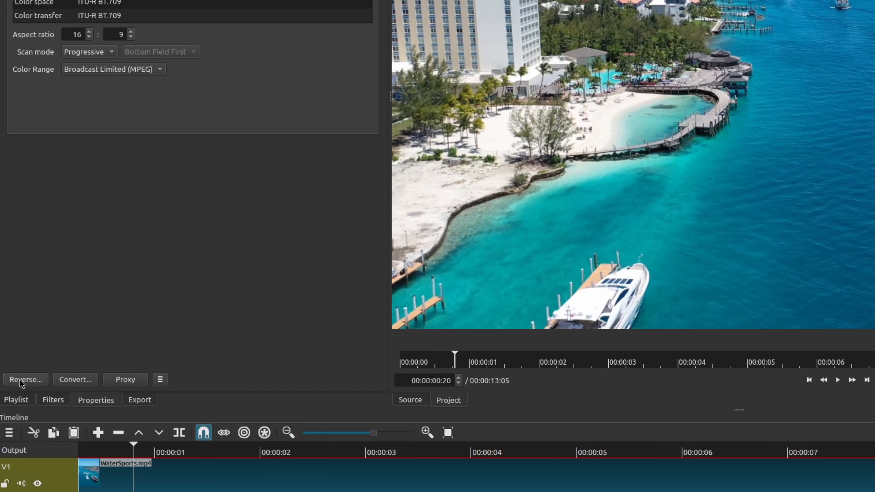
Step: Bring up the Reverse dialog for WaterSports.mp4, keeping the 'good' H.264/AC-3 MP4 format
{"action": "left_click", "coordinate": [25, 380]}
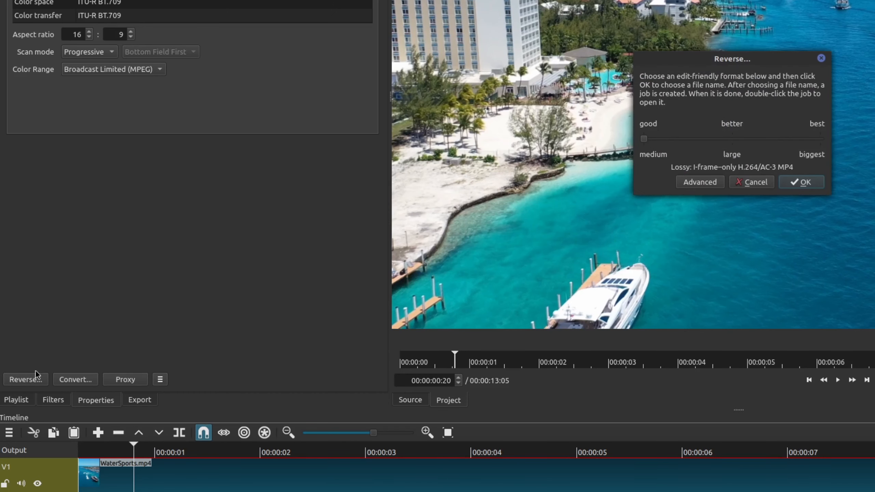
{"action": "mouse_move", "coordinate": [692, 125]}
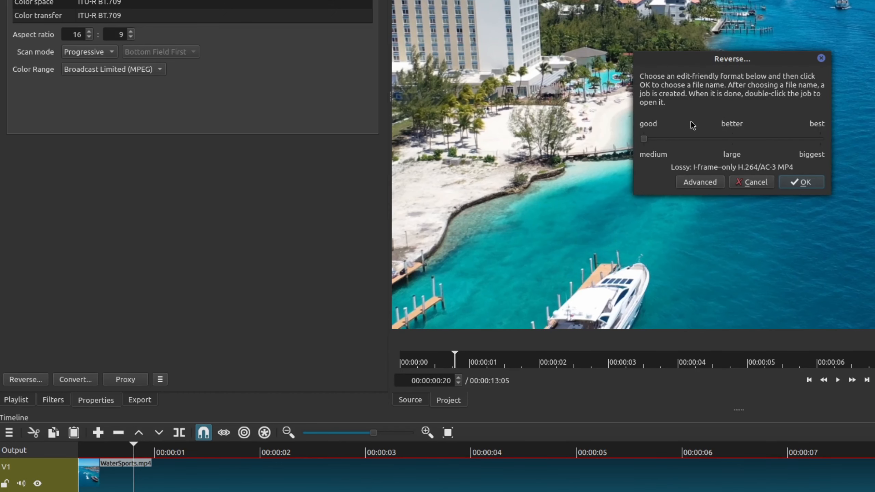
{"action": "mouse_move", "coordinate": [719, 132]}
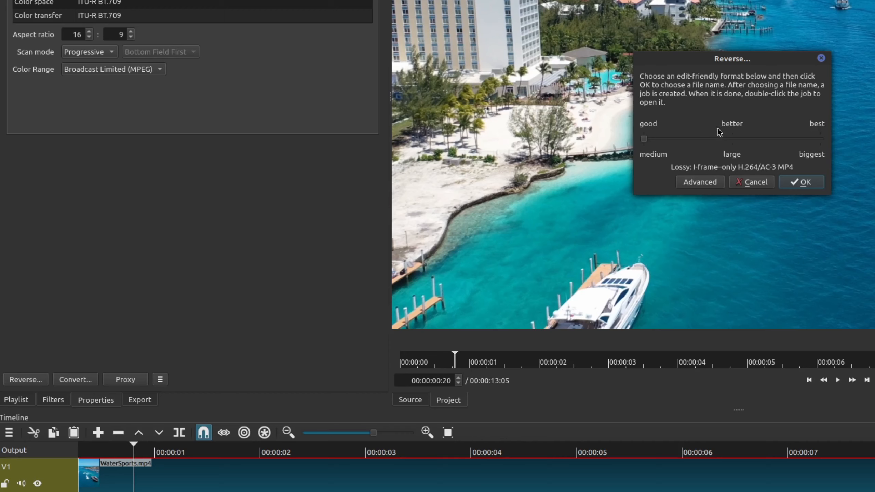
{"action": "mouse_move", "coordinate": [670, 148]}
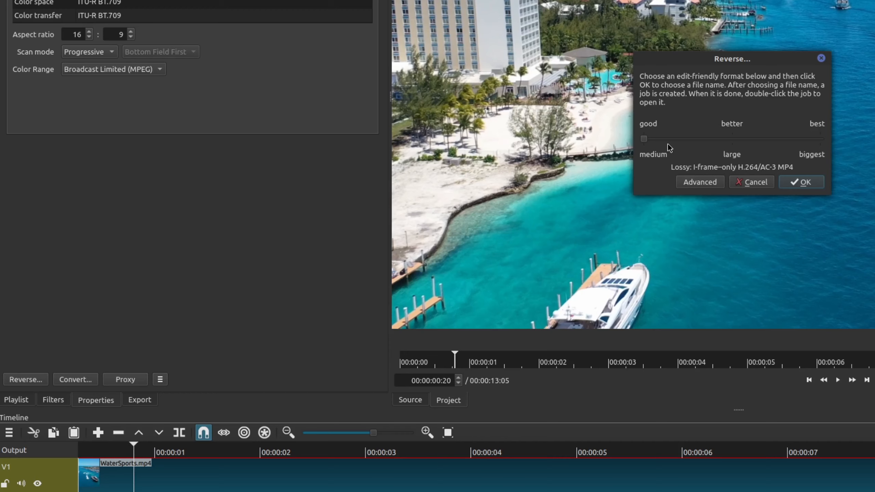
{"action": "mouse_move", "coordinate": [675, 169]}
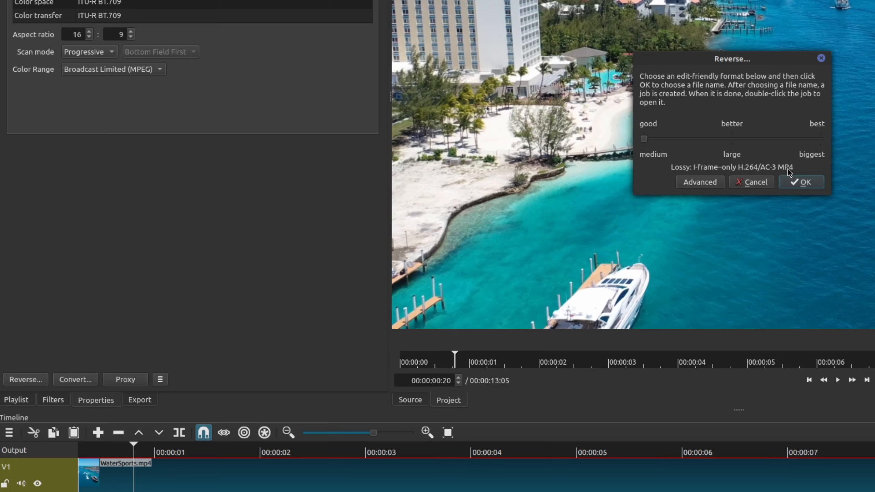
{"action": "mouse_move", "coordinate": [790, 173]}
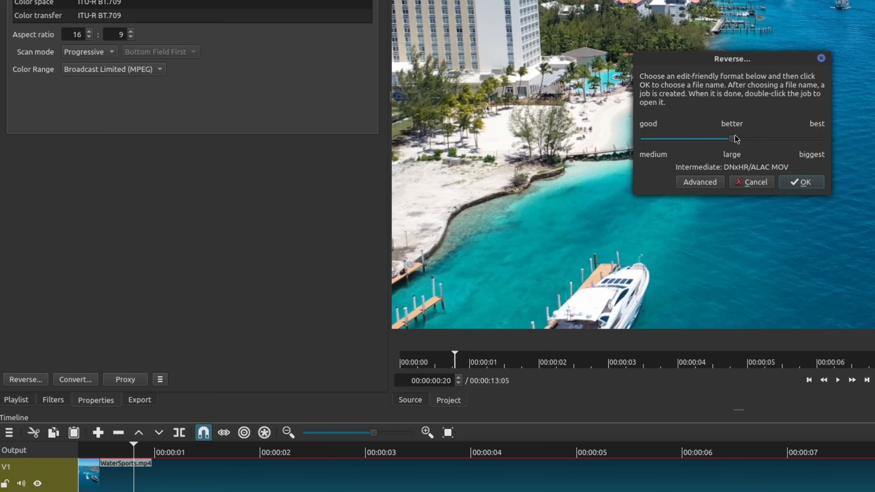
{"action": "mouse_move", "coordinate": [728, 140]}
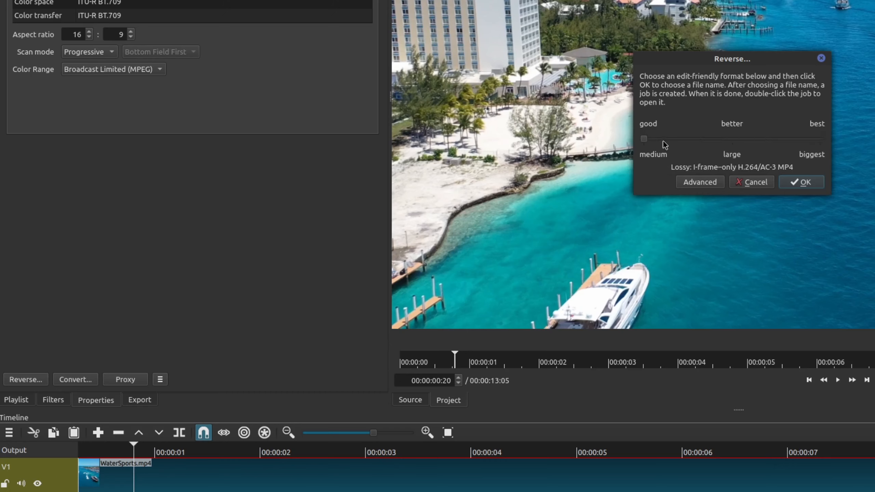
{"action": "mouse_move", "coordinate": [686, 186]}
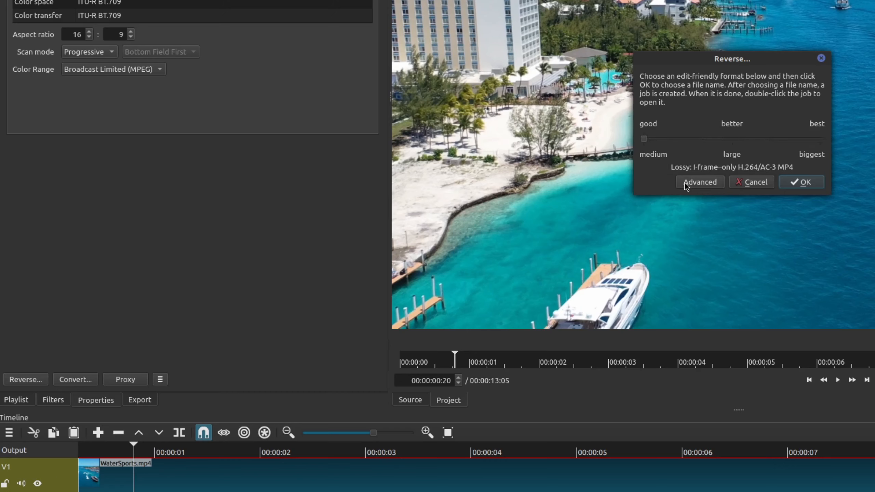
{"action": "left_click", "coordinate": [700, 181]}
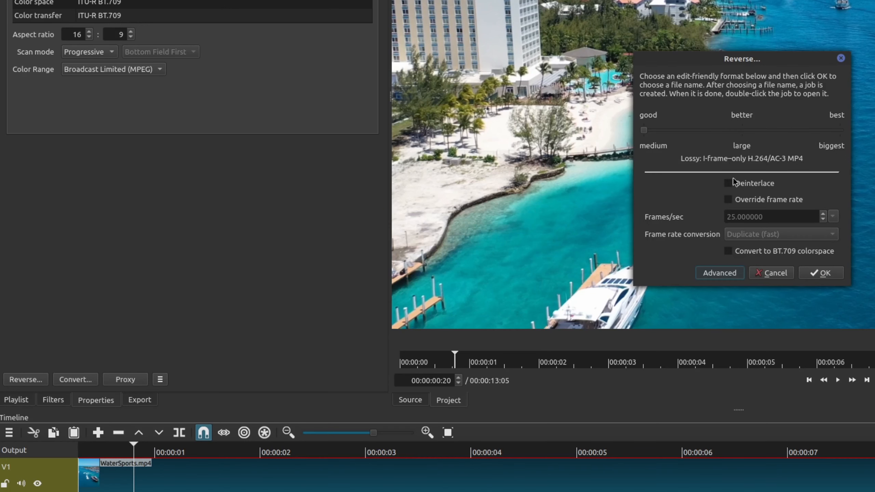
{"action": "left_click", "coordinate": [718, 272]}
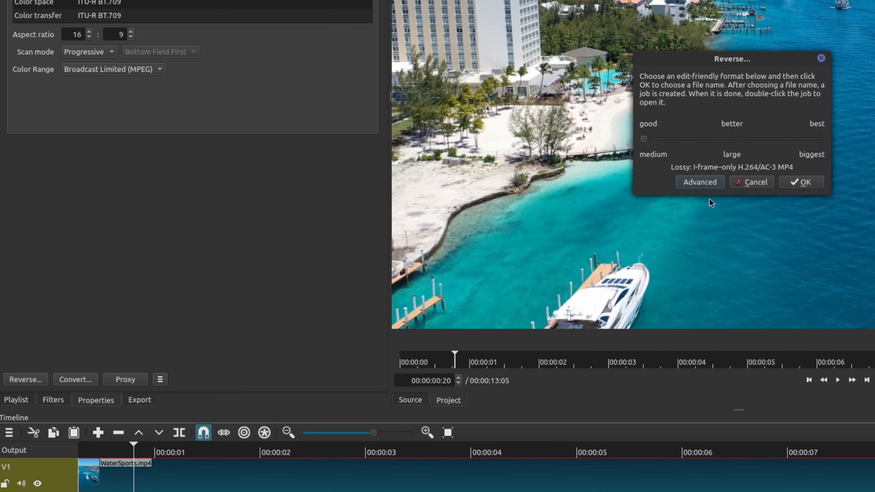
{"action": "mouse_move", "coordinate": [640, 144]}
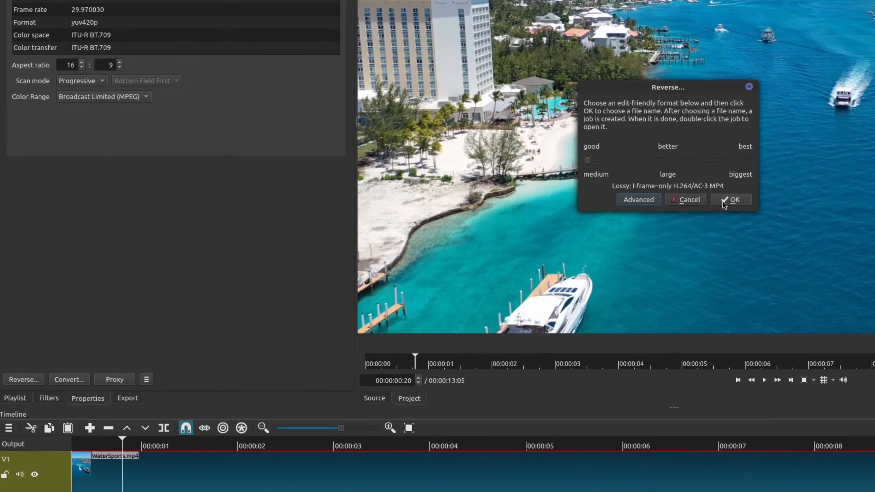
Step: Confirm the Reverse dialog so the WaterSports conversion and reverse jobs start running
{"action": "left_click", "coordinate": [731, 199]}
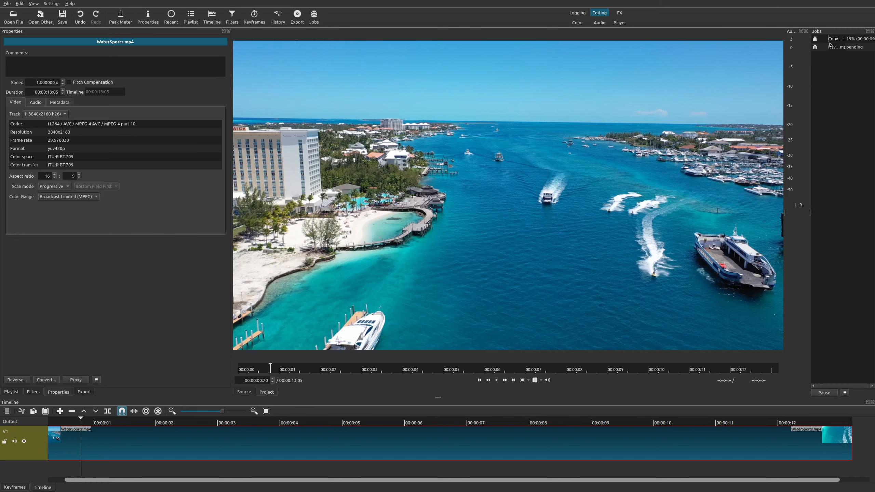
{"action": "mouse_move", "coordinate": [849, 38]}
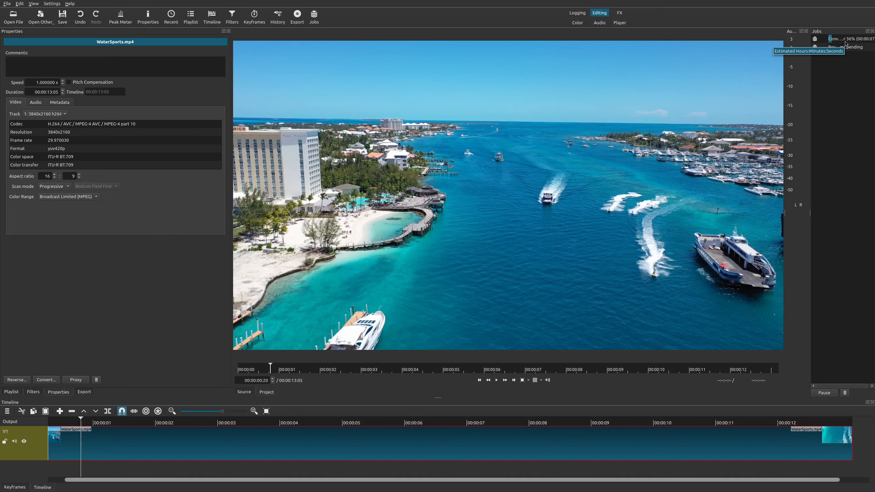
{"action": "mouse_move", "coordinate": [837, 83]}
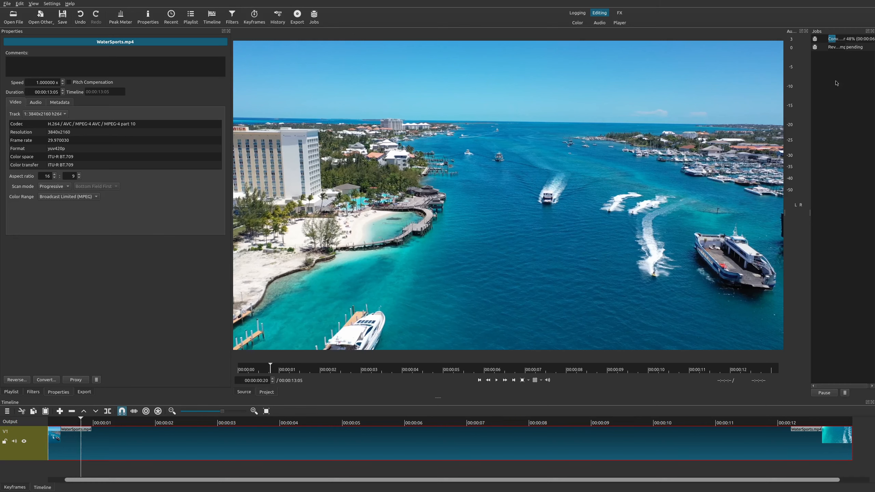
{"action": "mouse_move", "coordinate": [761, 439]}
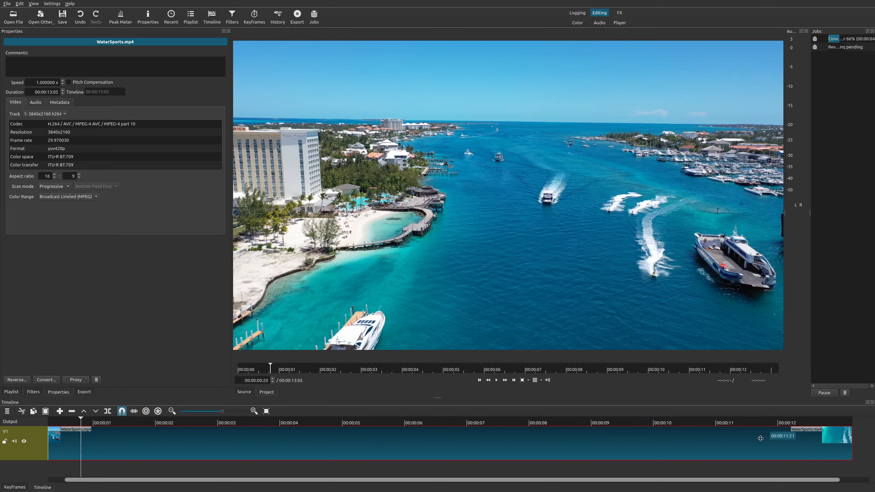
{"action": "mouse_move", "coordinate": [754, 450]}
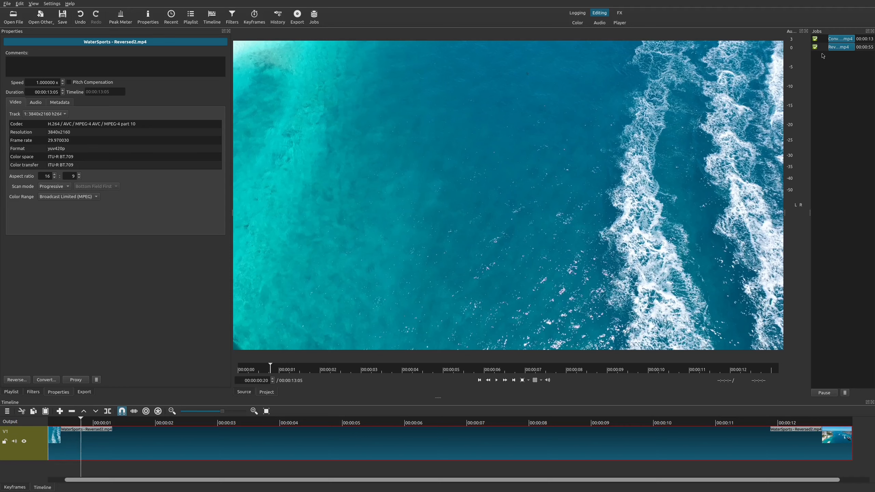
{"action": "mouse_move", "coordinate": [816, 305]}
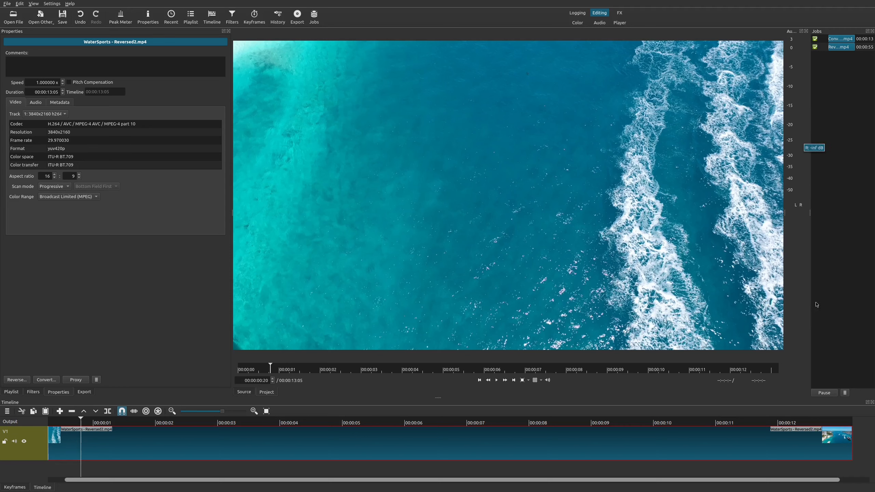
{"action": "mouse_move", "coordinate": [804, 436]}
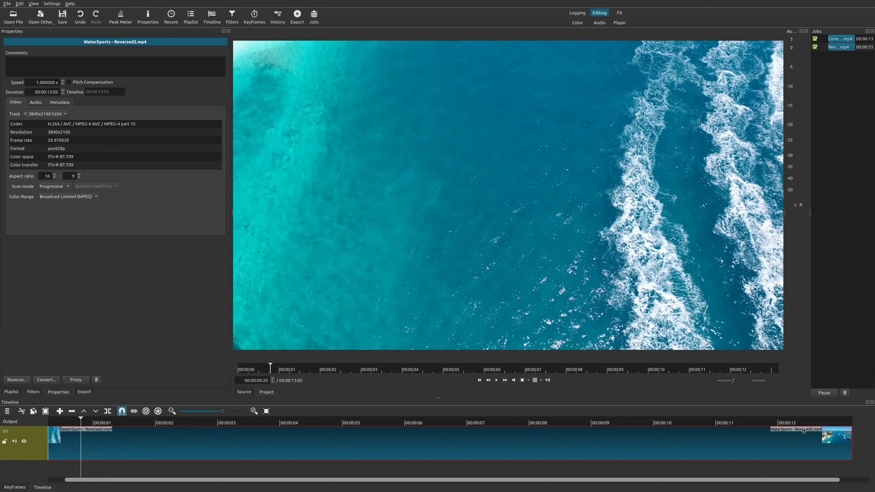
{"action": "mouse_move", "coordinate": [786, 461]}
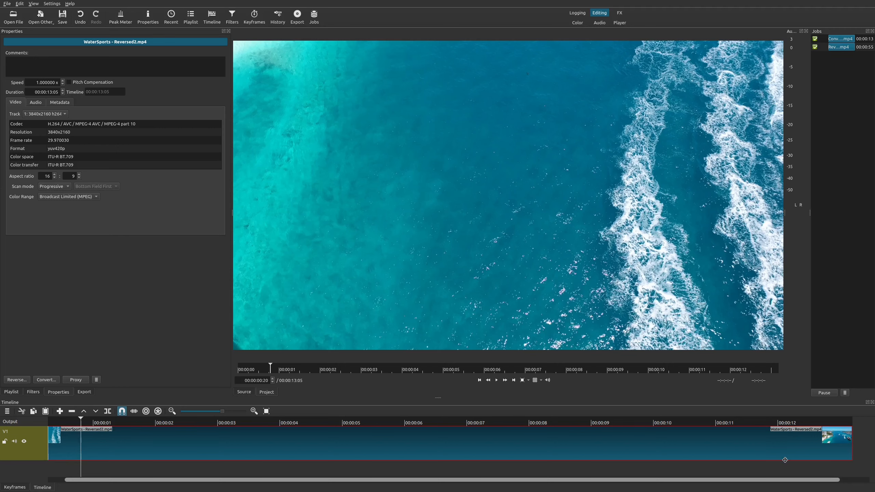
{"action": "mouse_move", "coordinate": [792, 412]}
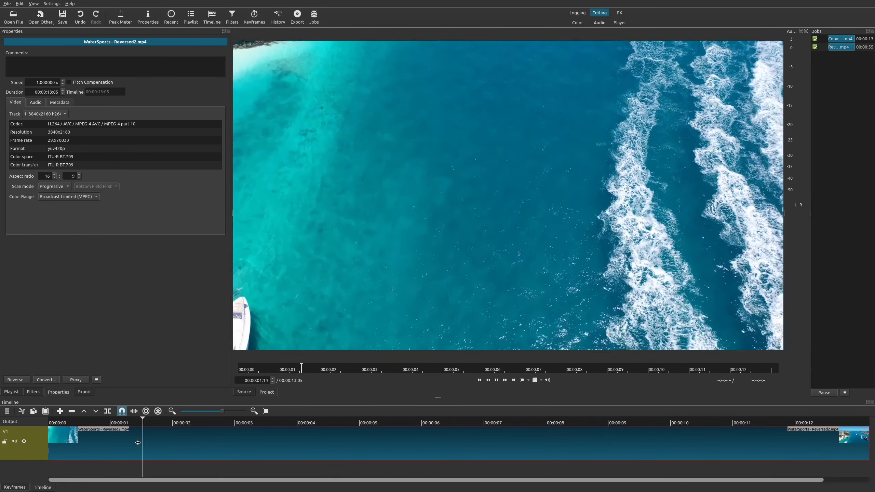
Step: Scrub the playhead to a later point in the WaterSports - Reversed2 clip to preview it
{"action": "left_click", "coordinate": [382, 369]}
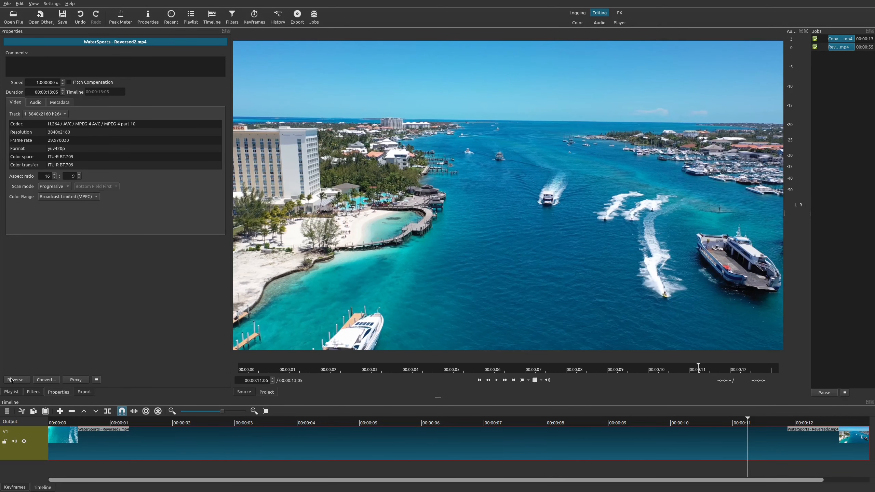
{"action": "mouse_move", "coordinate": [47, 335]}
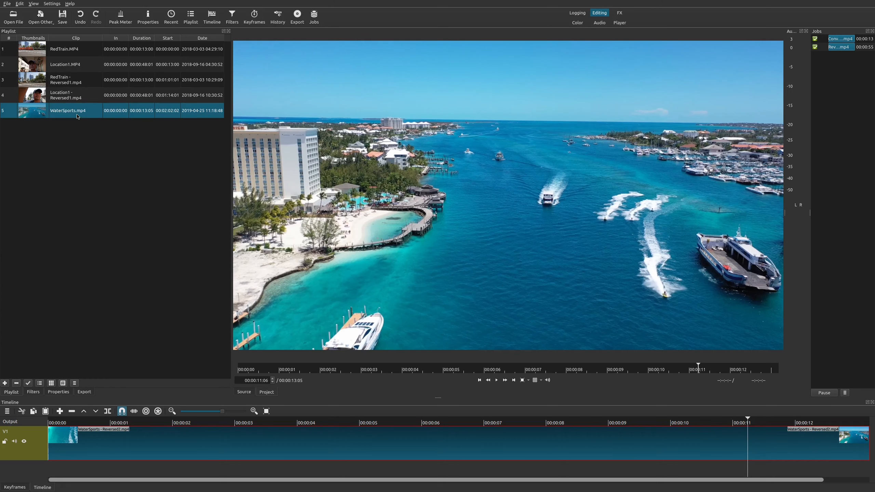
{"action": "mouse_move", "coordinate": [66, 114]}
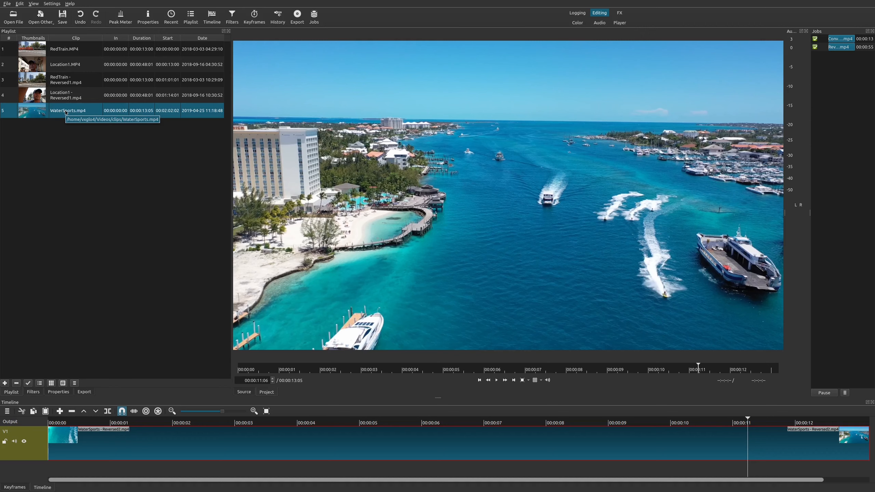
{"action": "mouse_move", "coordinate": [189, 217]}
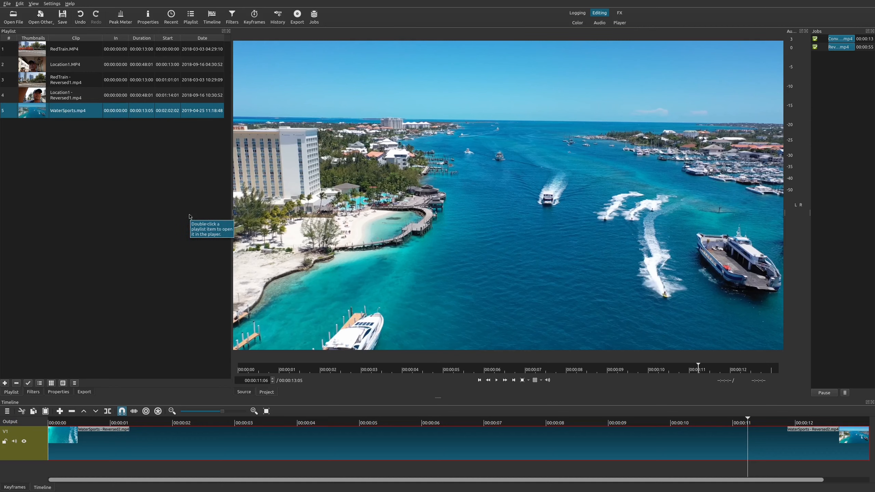
{"action": "mouse_move", "coordinate": [849, 54]}
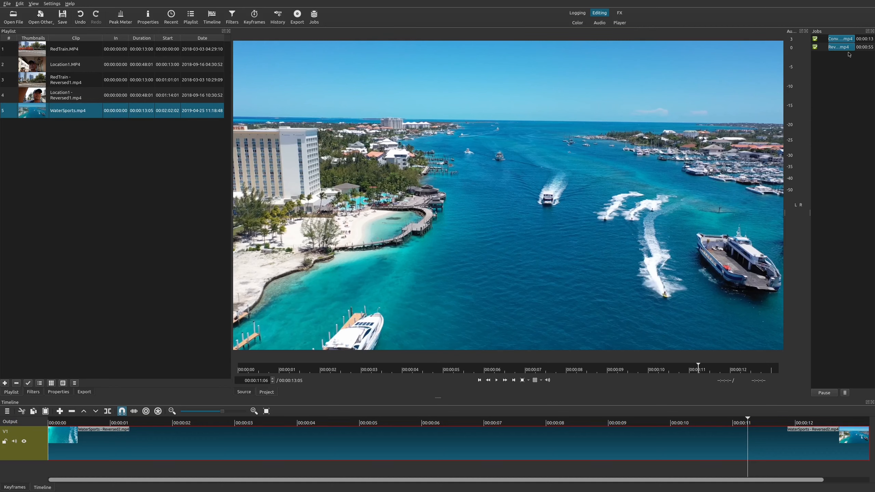
{"action": "mouse_move", "coordinate": [839, 47]}
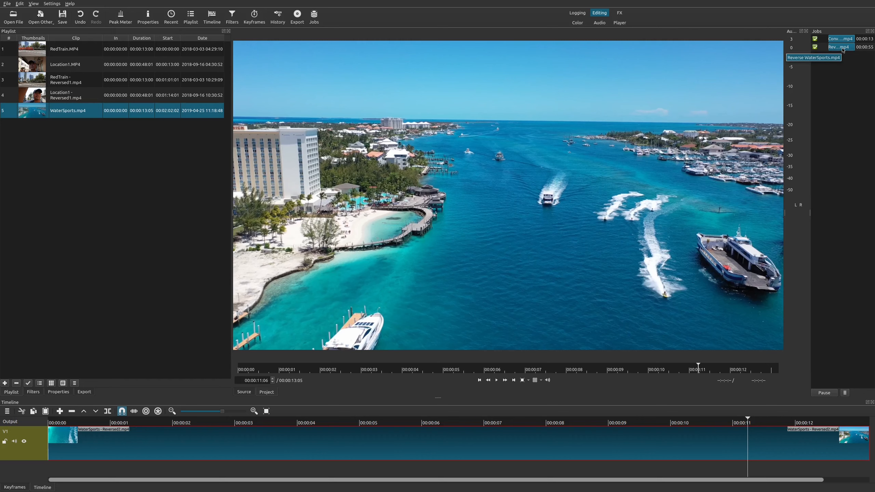
Step: Show the context options for the finished 'Reverse WaterSports.mp4' job in the Jobs panel
{"action": "right_click", "coordinate": [840, 38]}
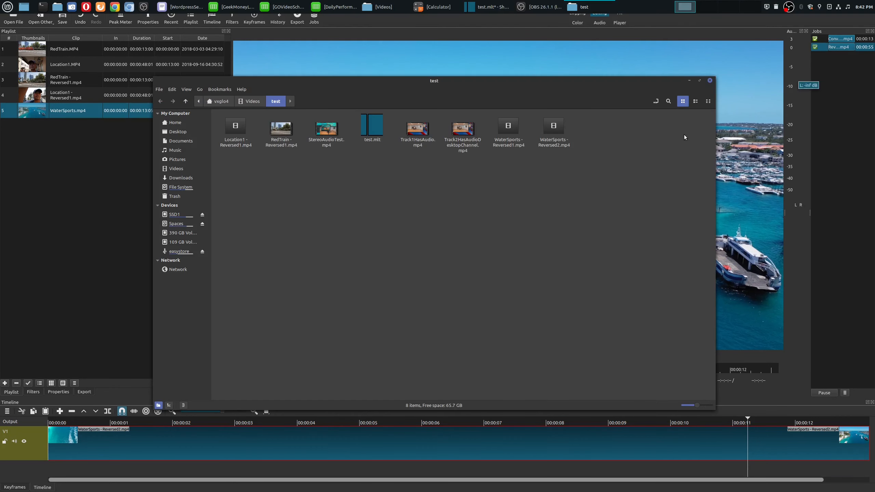
{"action": "mouse_move", "coordinate": [343, 194]}
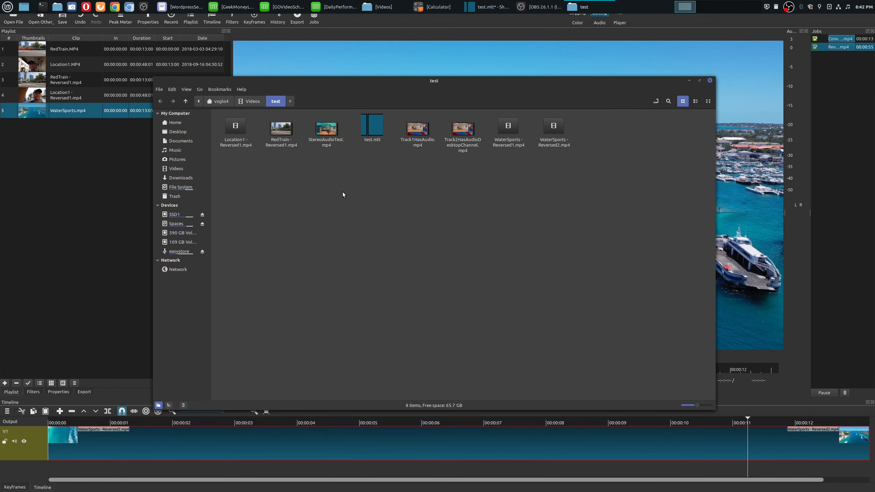
{"action": "mouse_move", "coordinate": [262, 122]}
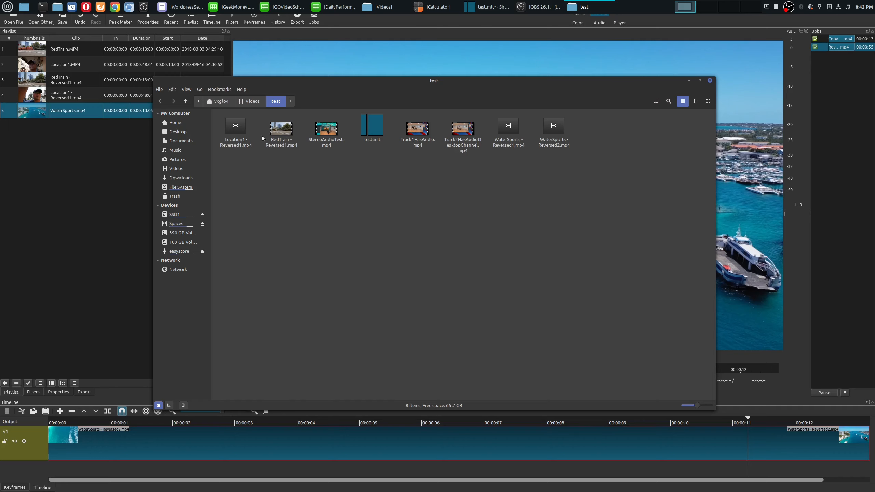
{"action": "mouse_move", "coordinate": [40, 55]}
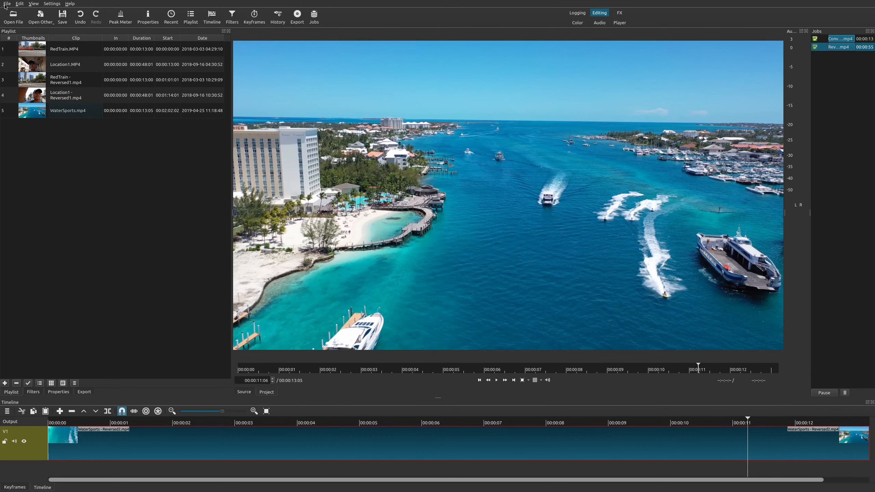
{"action": "left_click", "coordinate": [62, 15]}
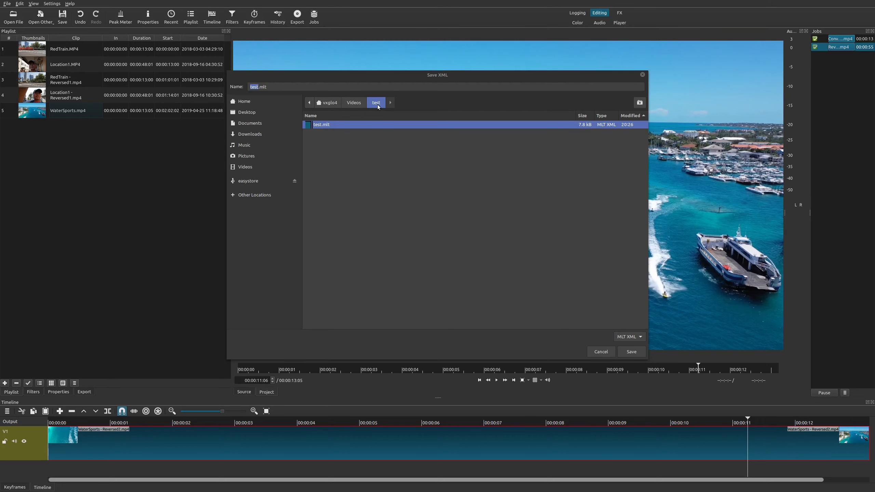
{"action": "left_click", "coordinate": [630, 351]}
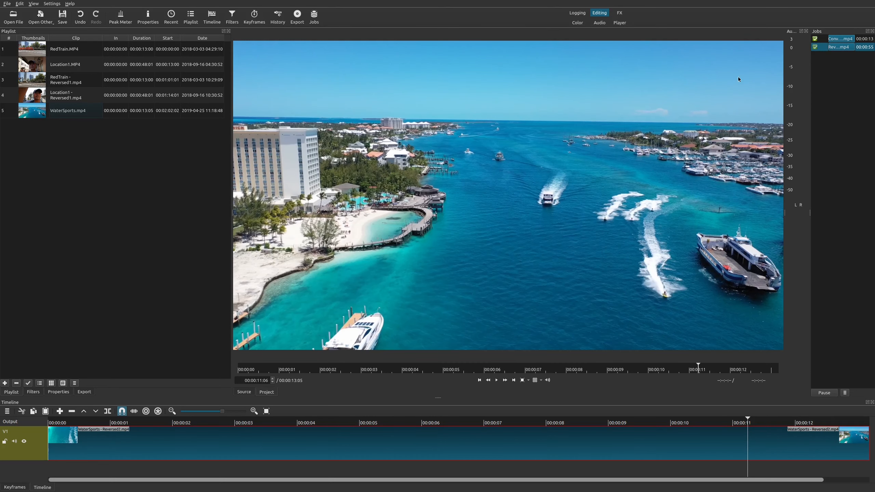
{"action": "right_click", "coordinate": [840, 39]}
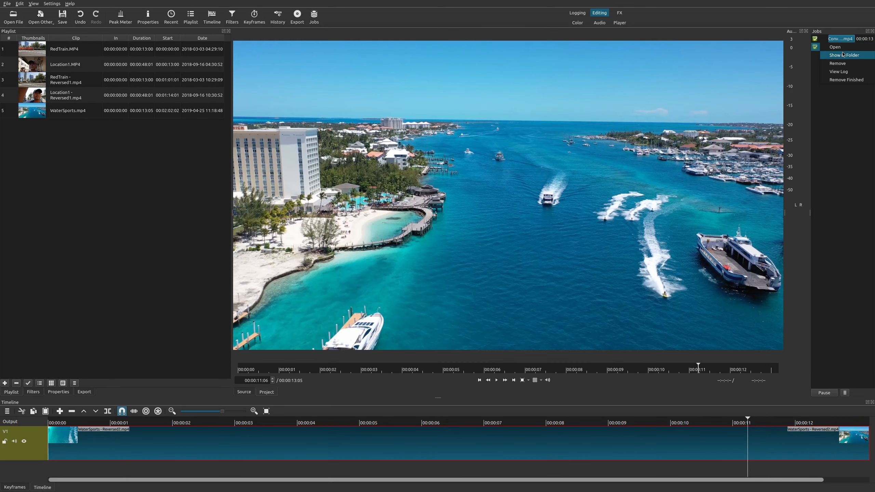
{"action": "left_click", "coordinate": [844, 55]}
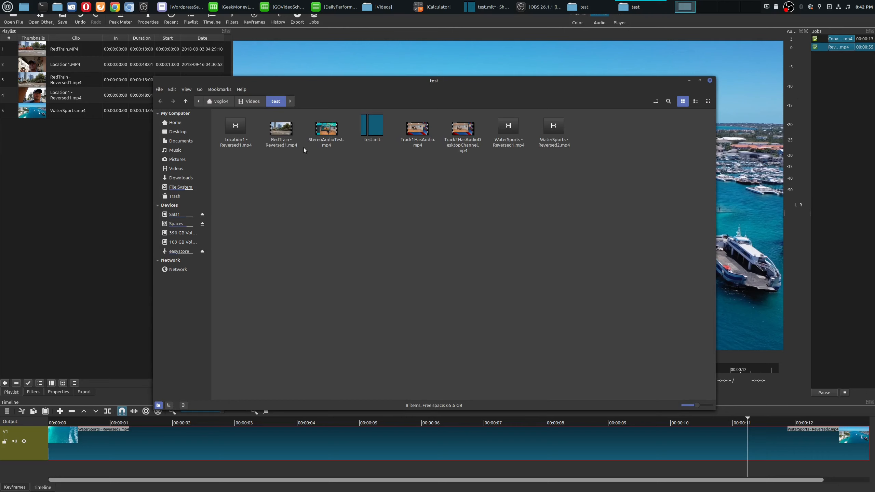
{"action": "mouse_move", "coordinate": [254, 147]}
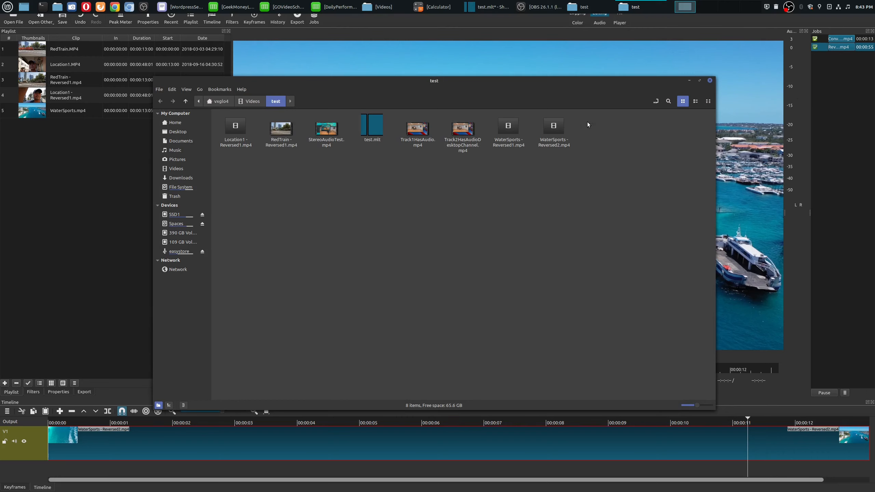
Step: Add WaterSports - Reversed2.mp4 from the file manager to the playlist and save test.mlt
{"action": "left_click", "coordinate": [554, 125]}
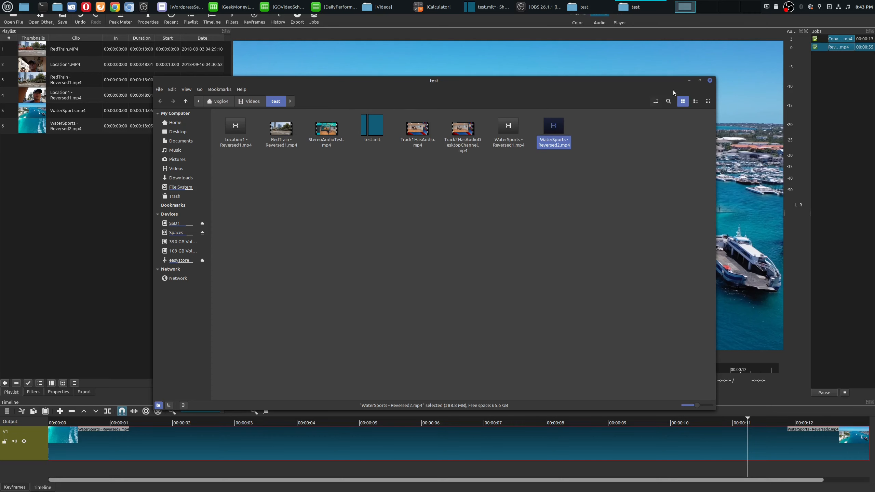
{"action": "left_click", "coordinate": [709, 80]}
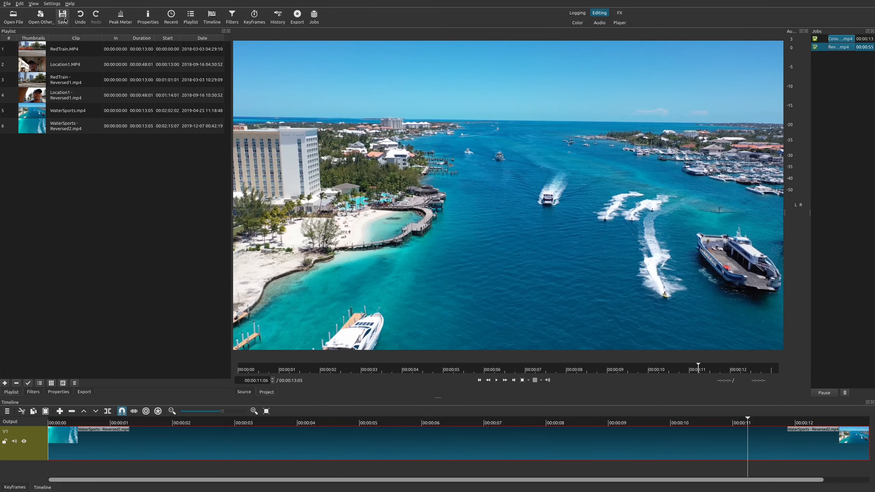
{"action": "left_click", "coordinate": [62, 14]}
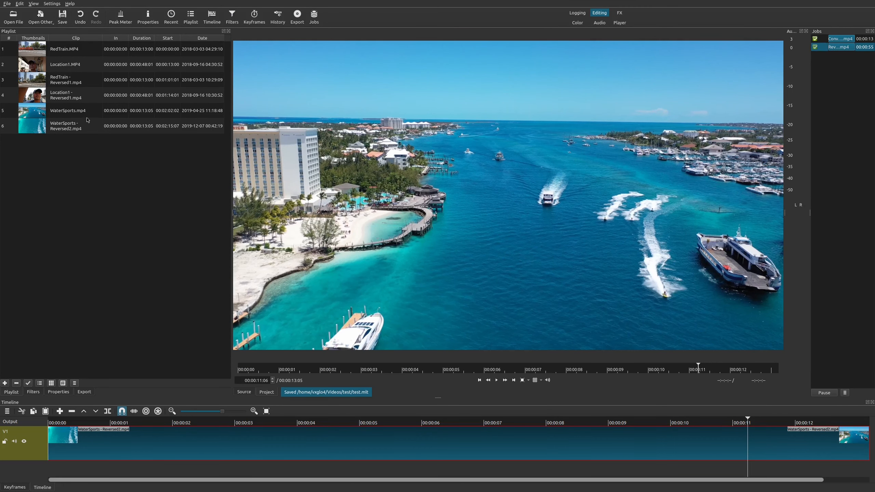
Step: Select the new Reversed2 entry and then the original WaterSports.mp4 entry in the playlist
{"action": "left_click", "coordinate": [73, 126]}
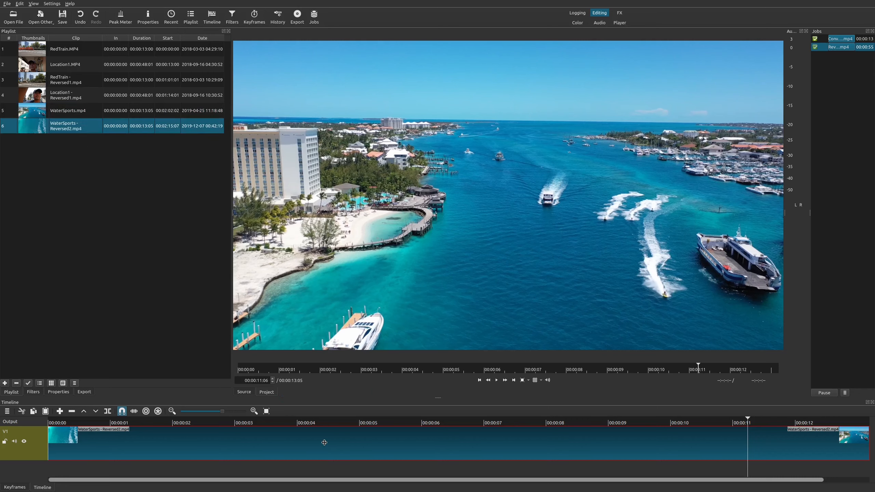
{"action": "left_click", "coordinate": [67, 110]}
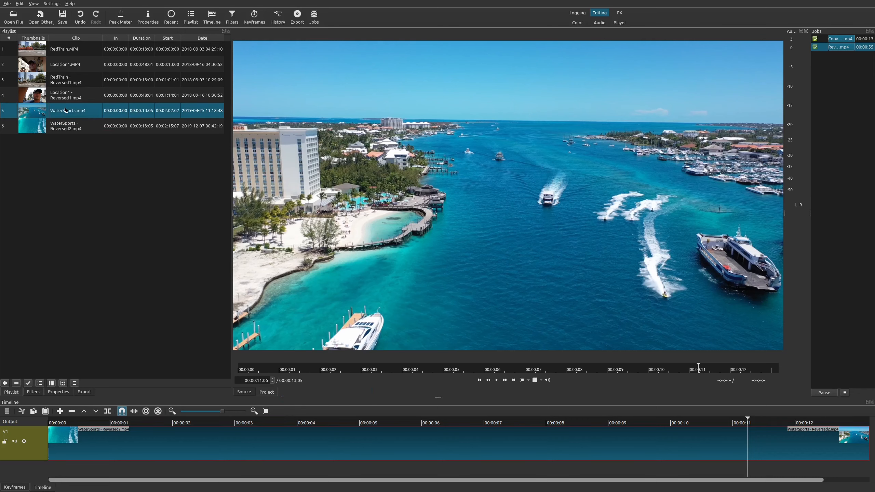
{"action": "mouse_move", "coordinate": [659, 441]}
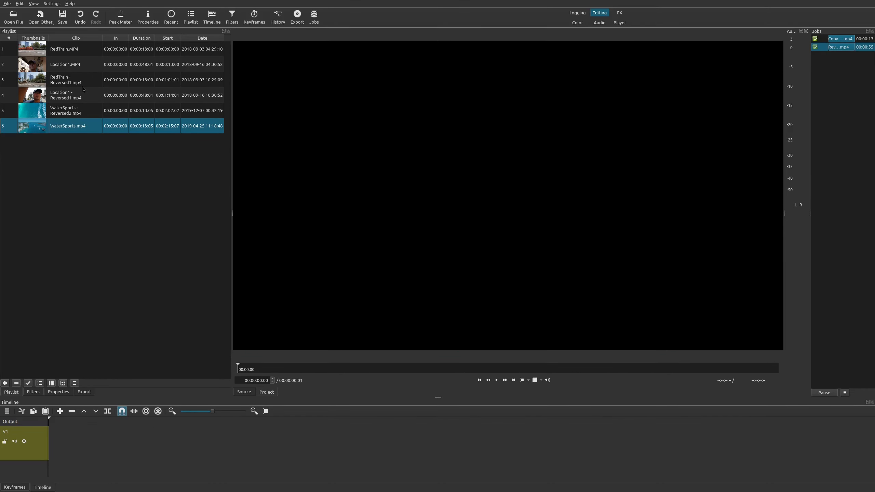
Step: Place Location1 - Reversed1.mp4 on the V1 track and play through its street footage
{"action": "left_click", "coordinate": [87, 95]}
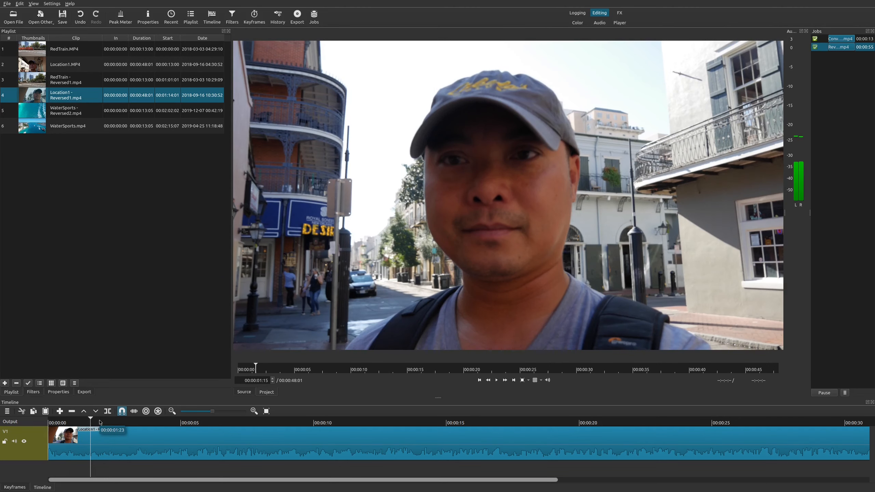
{"action": "left_click", "coordinate": [495, 380]}
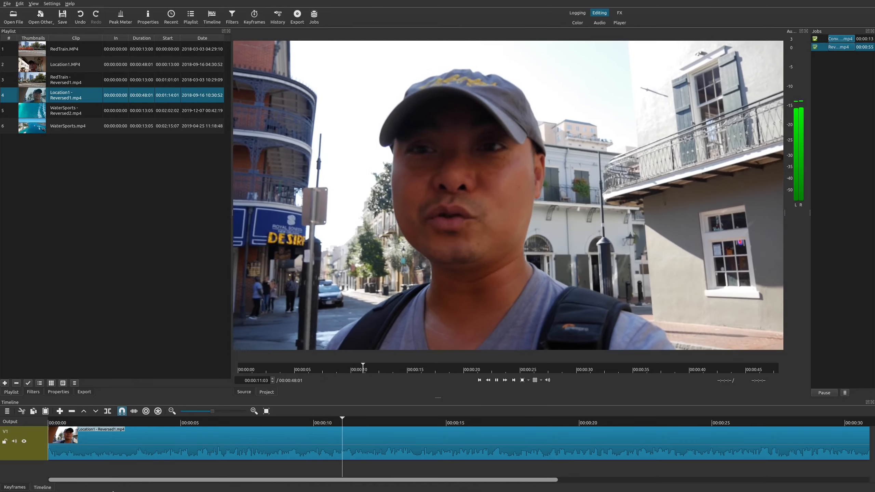
{"action": "left_click", "coordinate": [385, 369]}
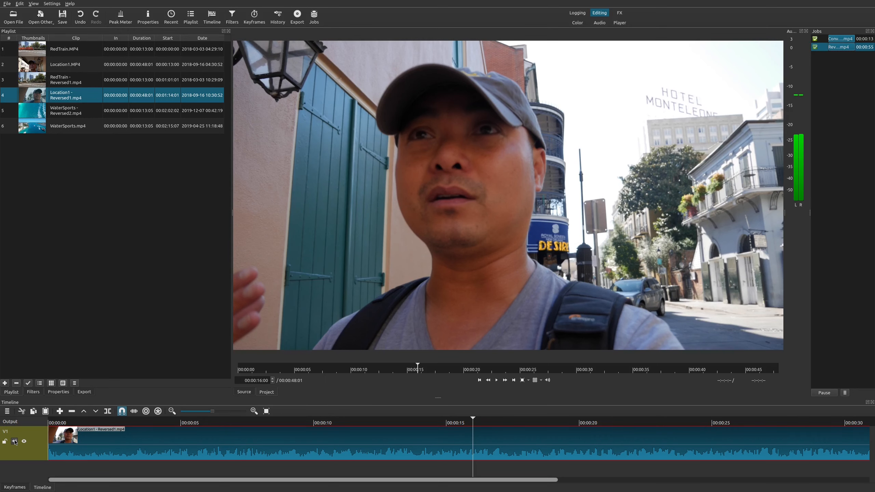
{"action": "left_click", "coordinate": [14, 442]}
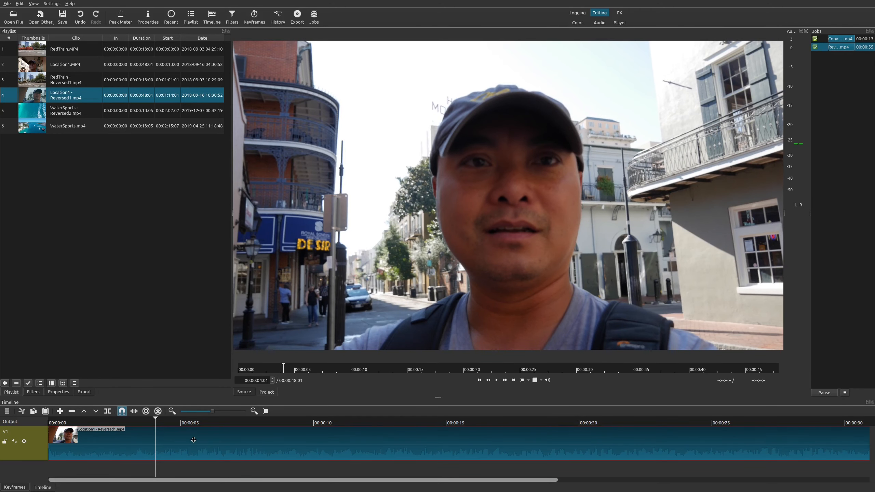
{"action": "mouse_move", "coordinate": [219, 435]}
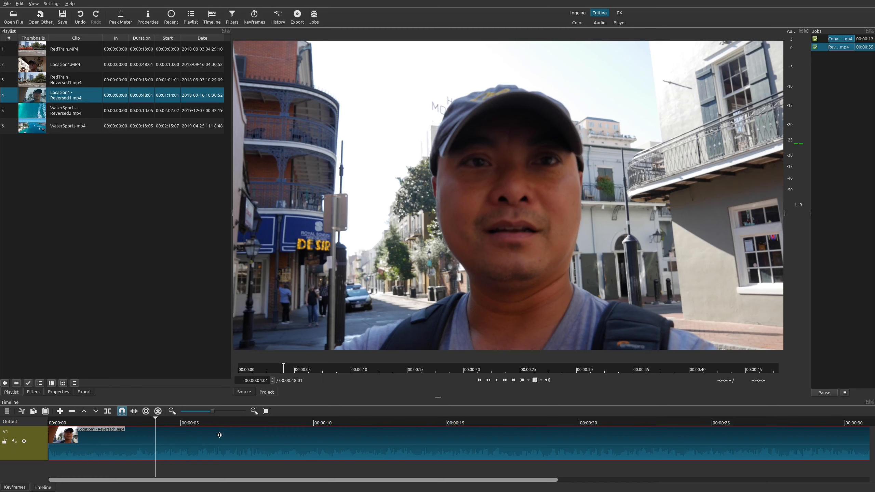
{"action": "right_click", "coordinate": [220, 436]}
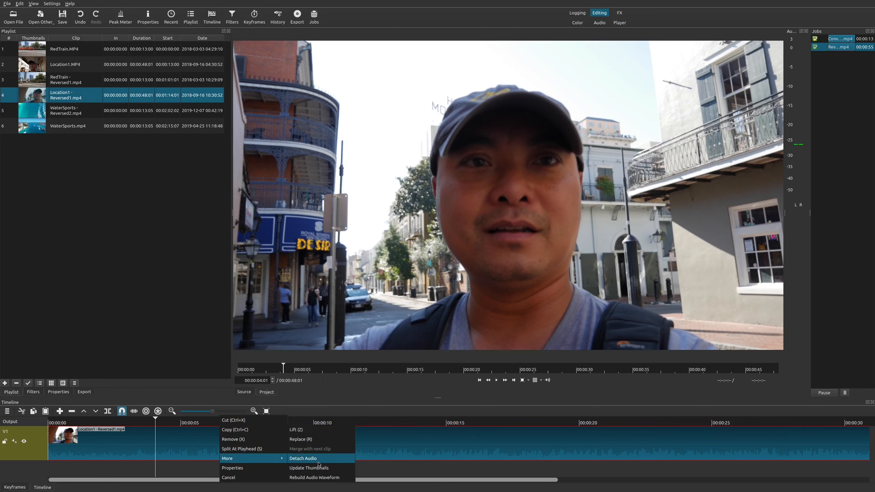
{"action": "left_click", "coordinate": [303, 458]}
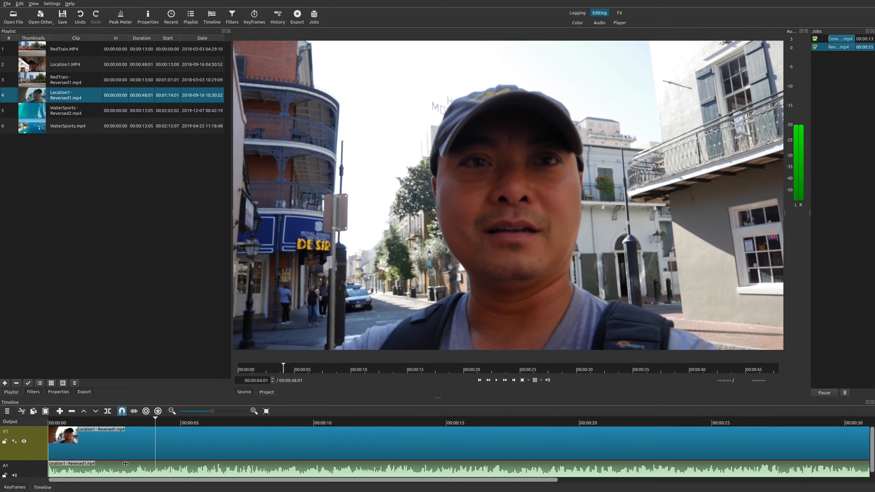
{"action": "mouse_move", "coordinate": [134, 469]}
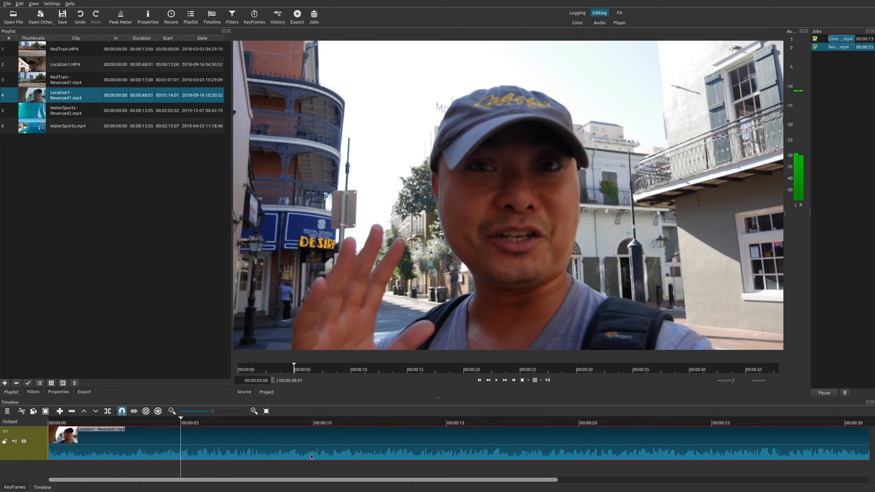
Step: Set the reversed Location1 clip's speed to 0.4x, then raise it to 2.1x (about 22 seconds)
{"action": "triple_click", "coordinate": [251, 381]}
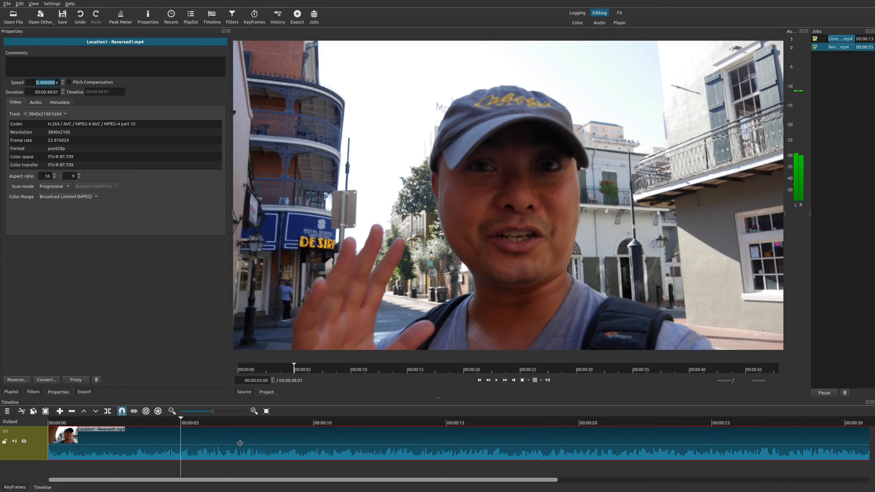
{"action": "key", "text": "Return"}
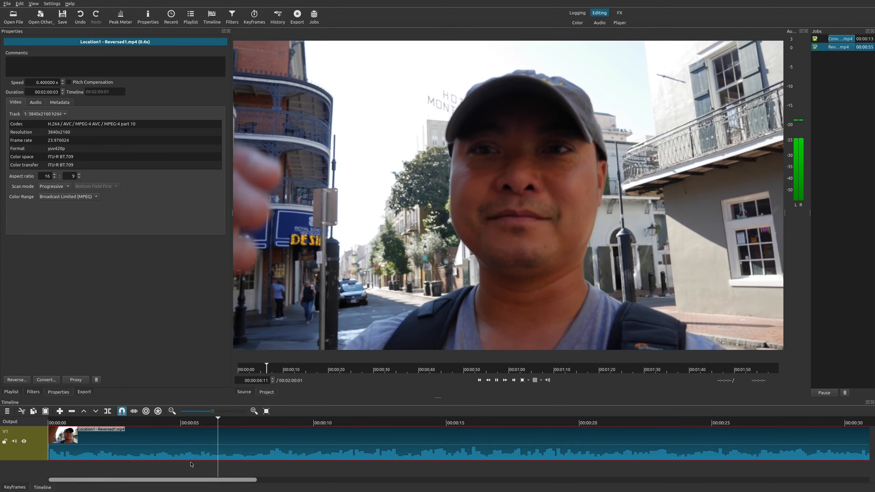
{"action": "left_click", "coordinate": [270, 422]}
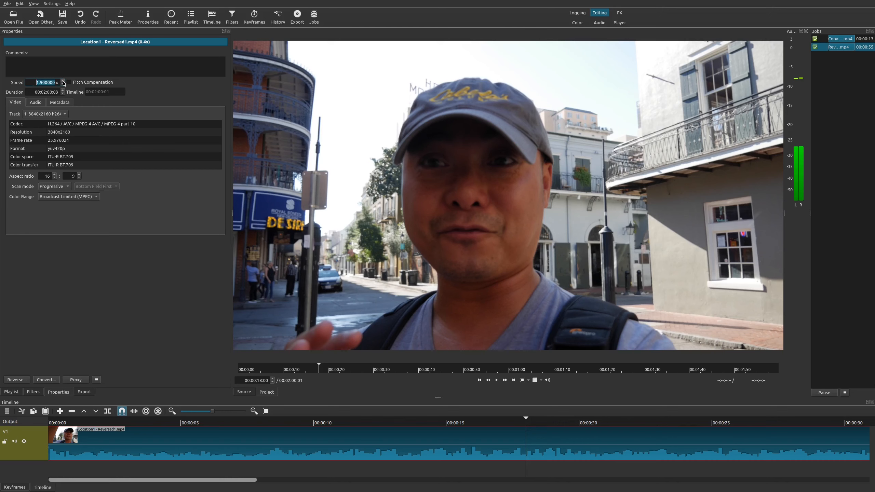
{"action": "left_click", "coordinate": [63, 80]}
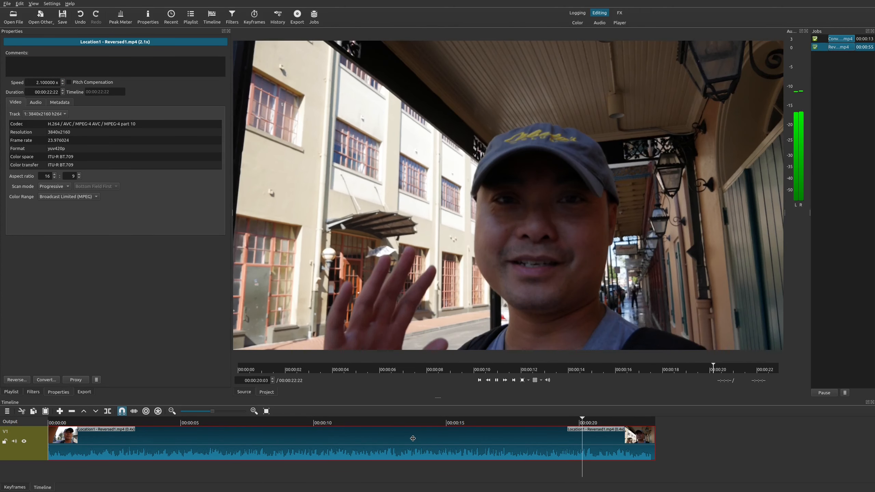
Step: Select the sped-up clip on the timeline and return to the Playlist of project clips
{"action": "left_click", "coordinate": [495, 381]}
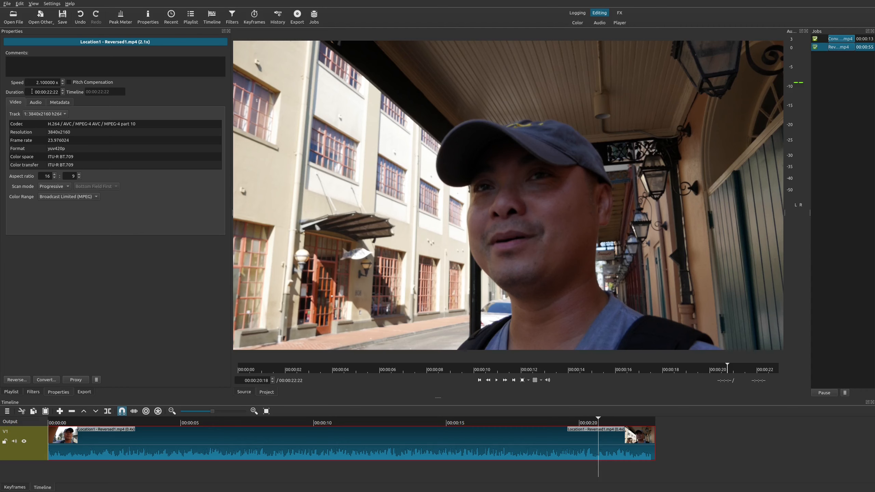
{"action": "left_click", "coordinate": [11, 391]}
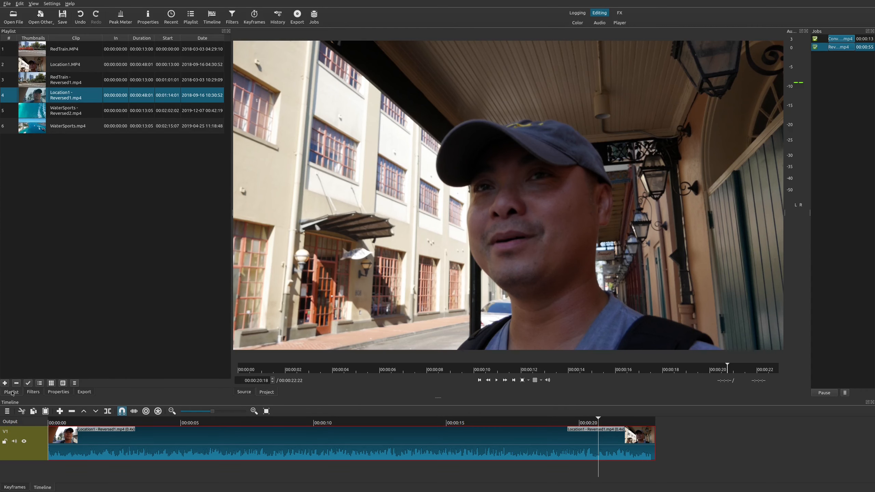
{"action": "mouse_move", "coordinate": [252, 436]}
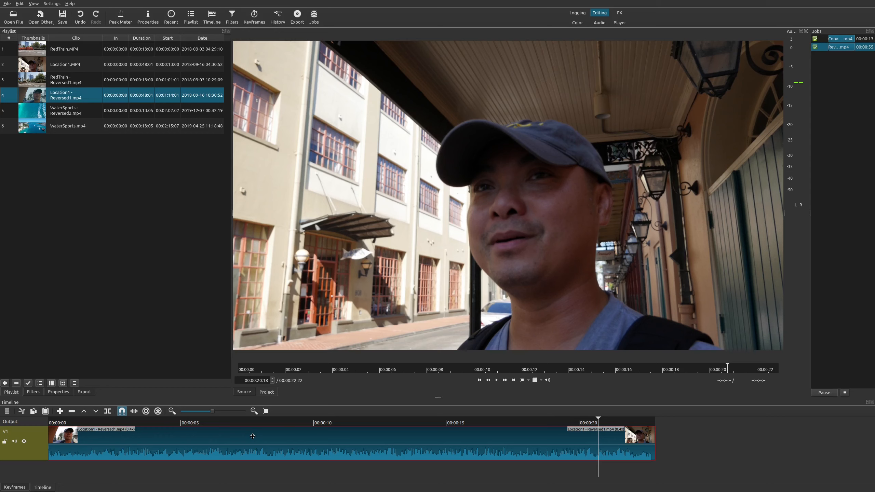
{"action": "left_click", "coordinate": [58, 391]}
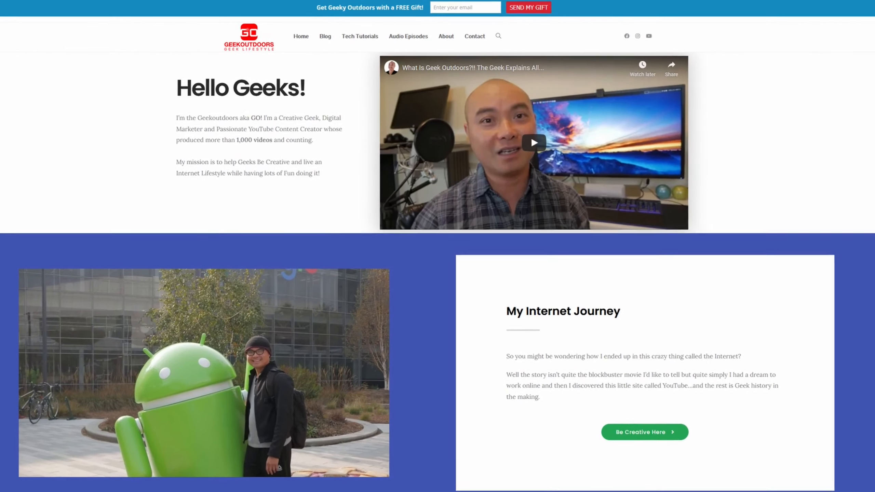
Step: Scroll the GeekOutdoors home page and fill an email ending '.com' into the Join the Geek World form
{"action": "scroll", "scroll_direction": "down", "scroll_amount": 3}
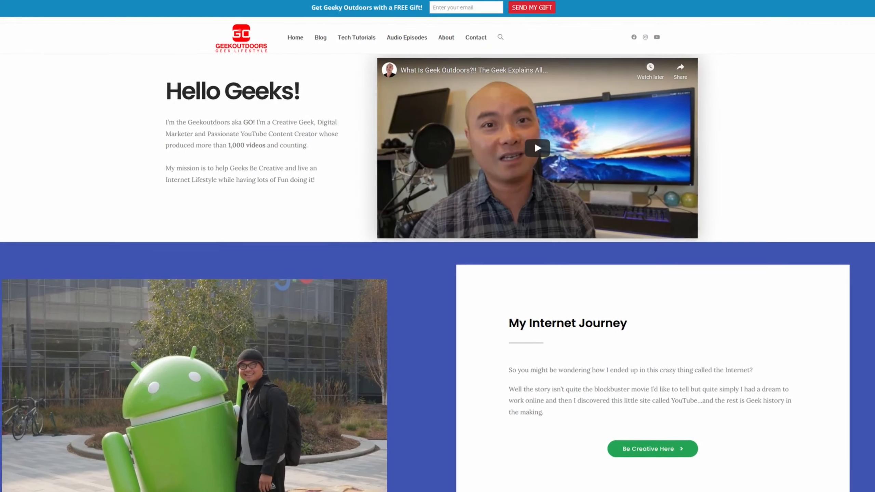
{"action": "scroll", "scroll_direction": "down", "scroll_amount": 3}
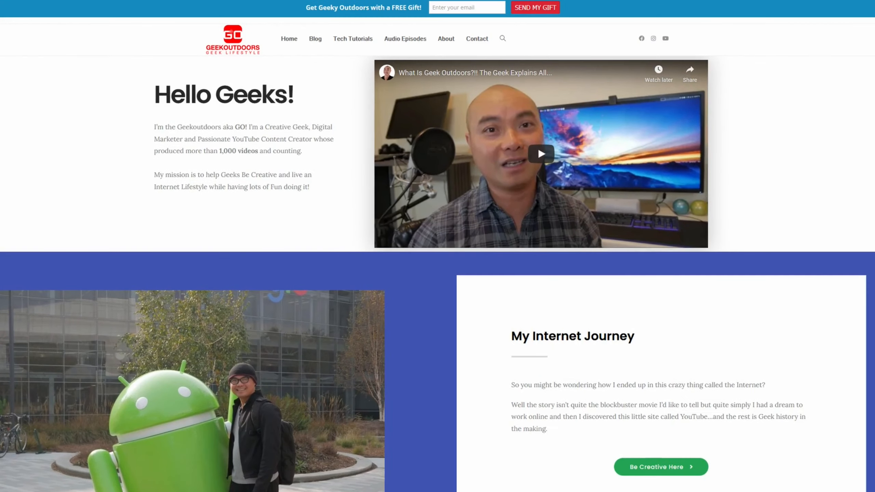
{"action": "scroll", "scroll_direction": "down", "scroll_amount": 3}
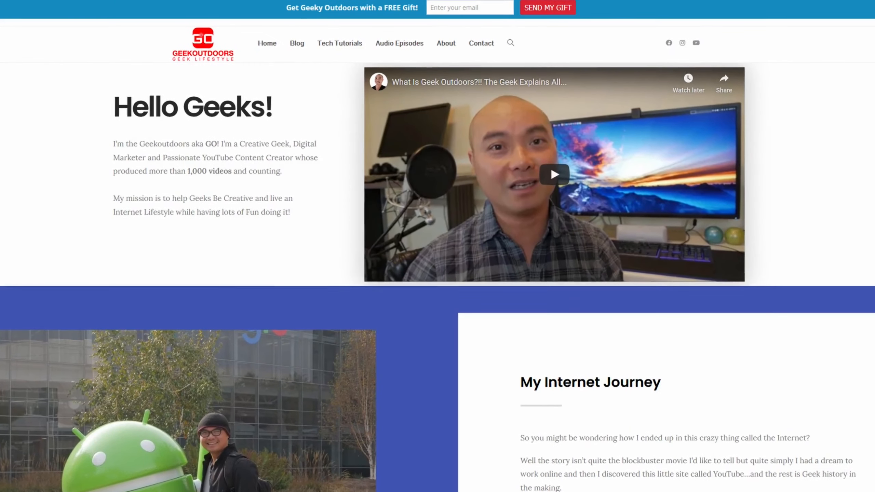
{"action": "scroll", "scroll_direction": "down", "scroll_amount": 3}
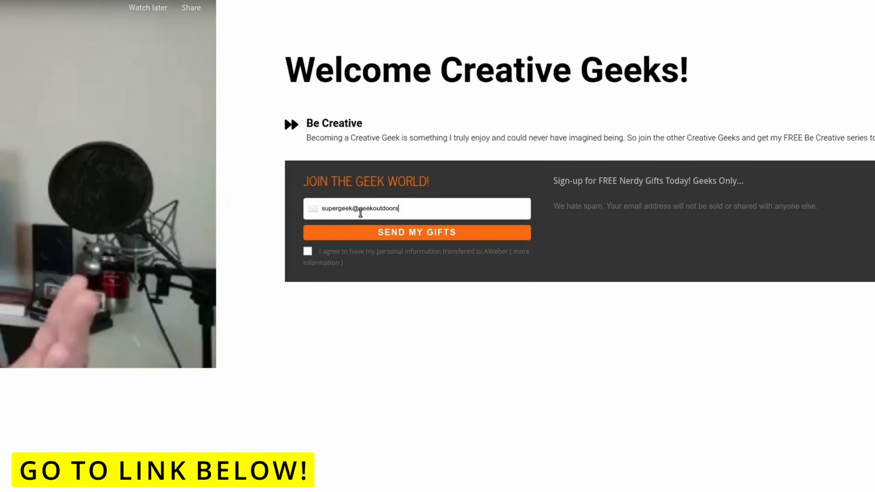
{"action": "type", "text": ".com"}
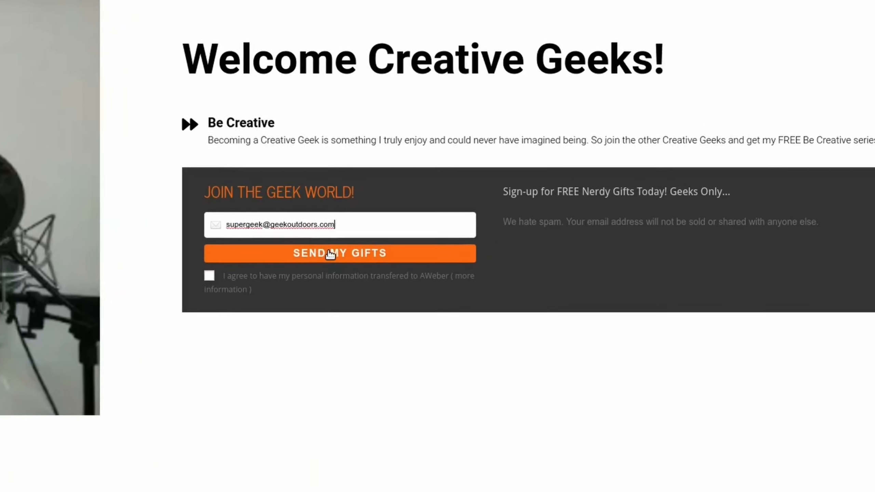